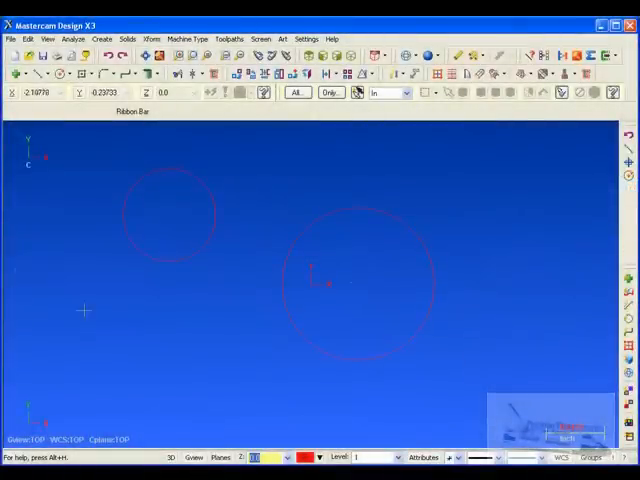
Start Create Line Endpoint and review the AutoCursor snap settings, cancelling without changes
{"action": "left_click", "coordinate": [101, 38]}
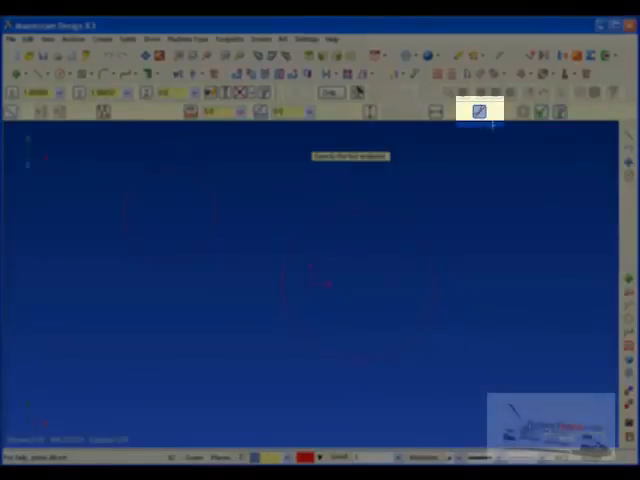
{"action": "left_click", "coordinate": [479, 111]}
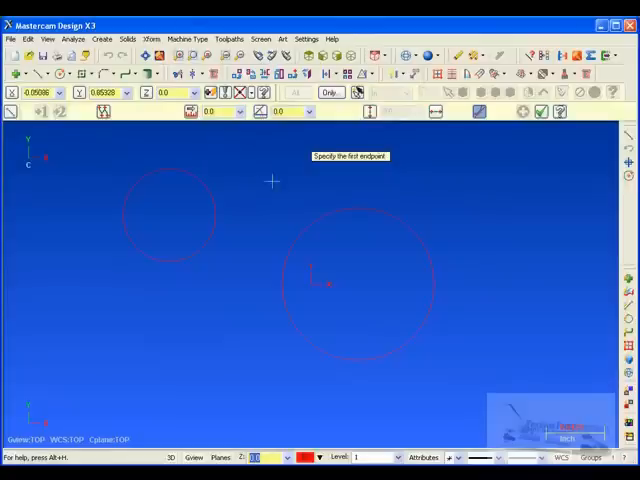
{"action": "mouse_move", "coordinate": [454, 184]}
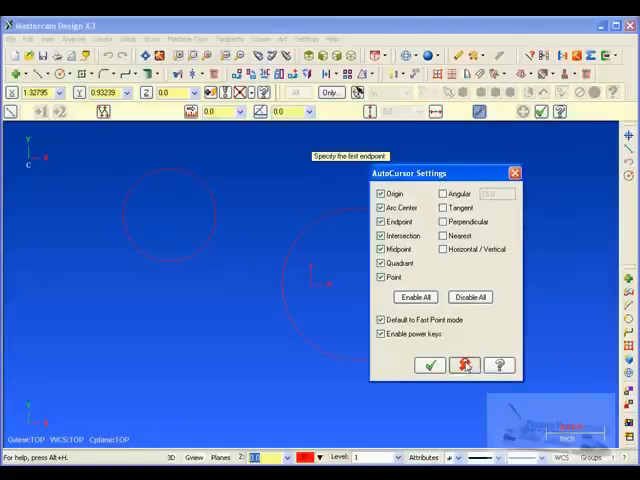
{"action": "left_click", "coordinate": [430, 365]}
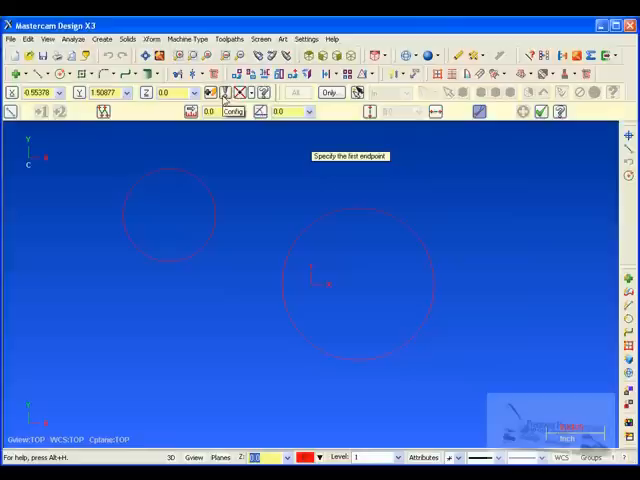
{"action": "left_click", "coordinate": [233, 111]}
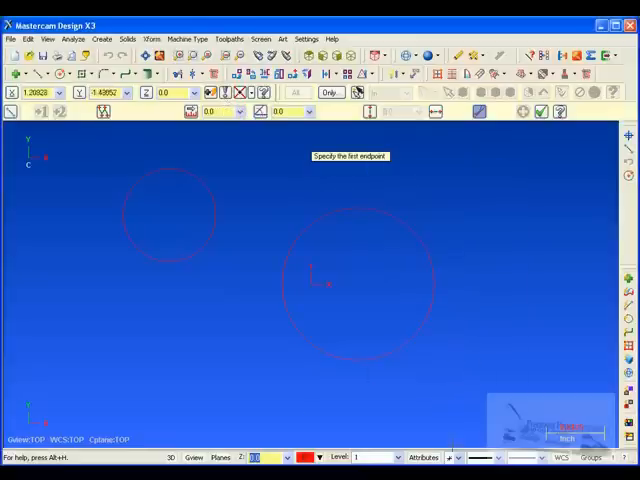
{"action": "mouse_move", "coordinate": [112, 160]}
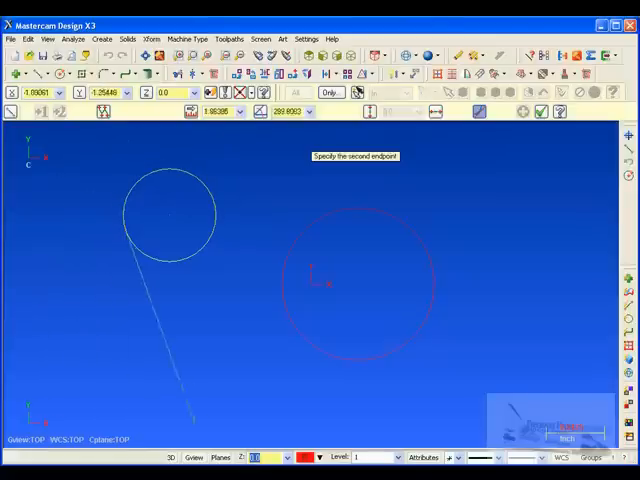
{"action": "mouse_move", "coordinate": [337, 367]}
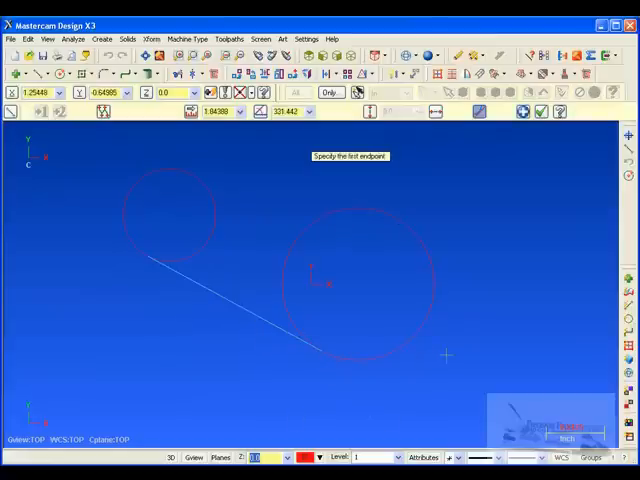
{"action": "mouse_move", "coordinate": [428, 230]}
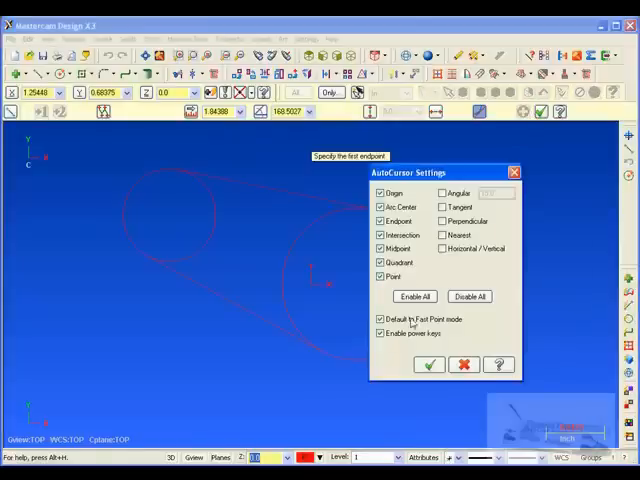
Disable all AutoCursor point snapping and confirm the settings
{"action": "left_click", "coordinate": [468, 296]}
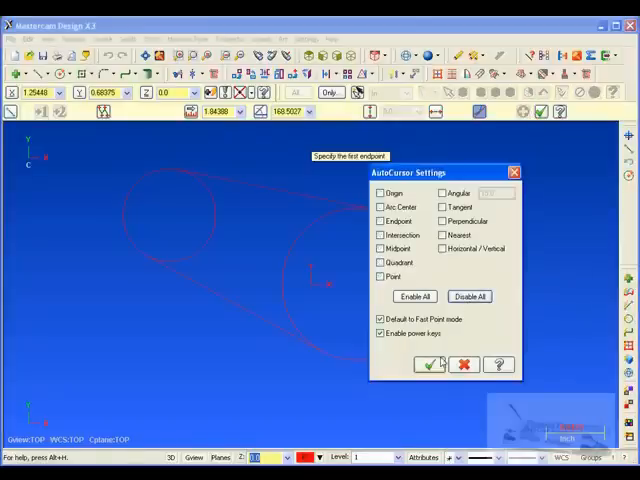
{"action": "left_click", "coordinate": [430, 364]}
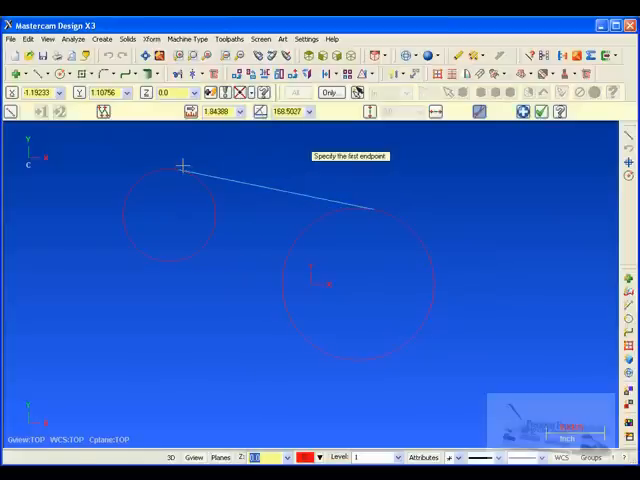
{"action": "mouse_move", "coordinate": [123, 264]}
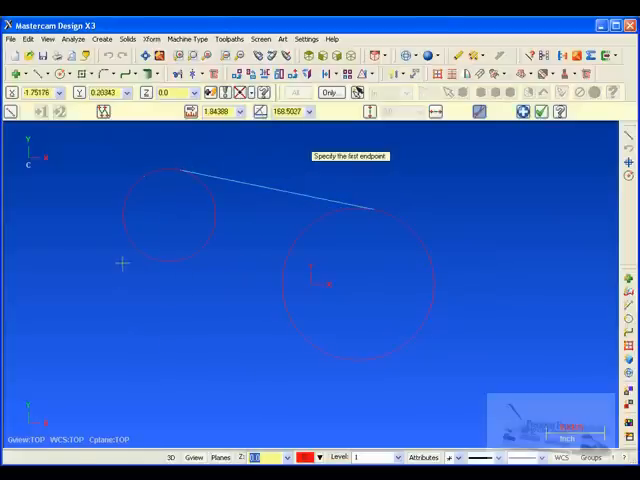